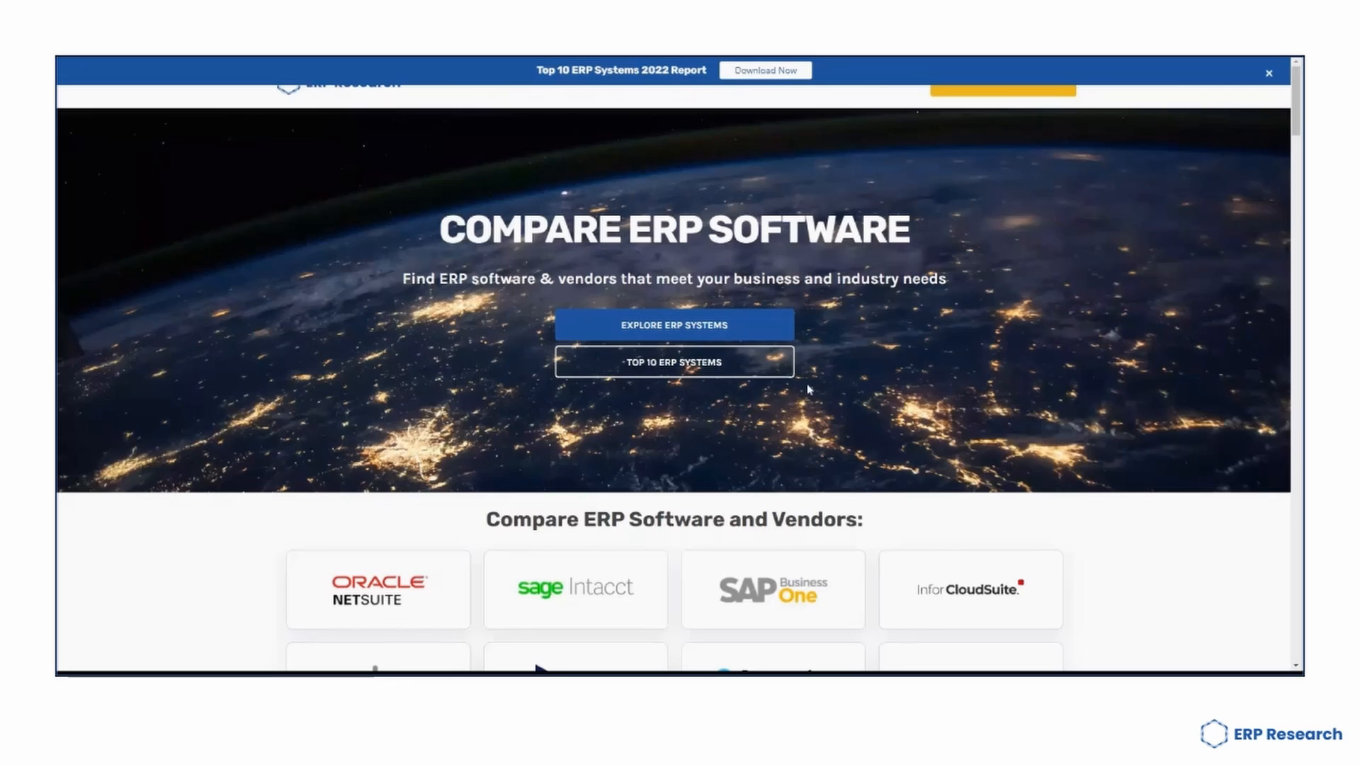
Scroll the ERP Research homepage past vendor logos and articles to the industry ERP section.
scroll("down", 3)
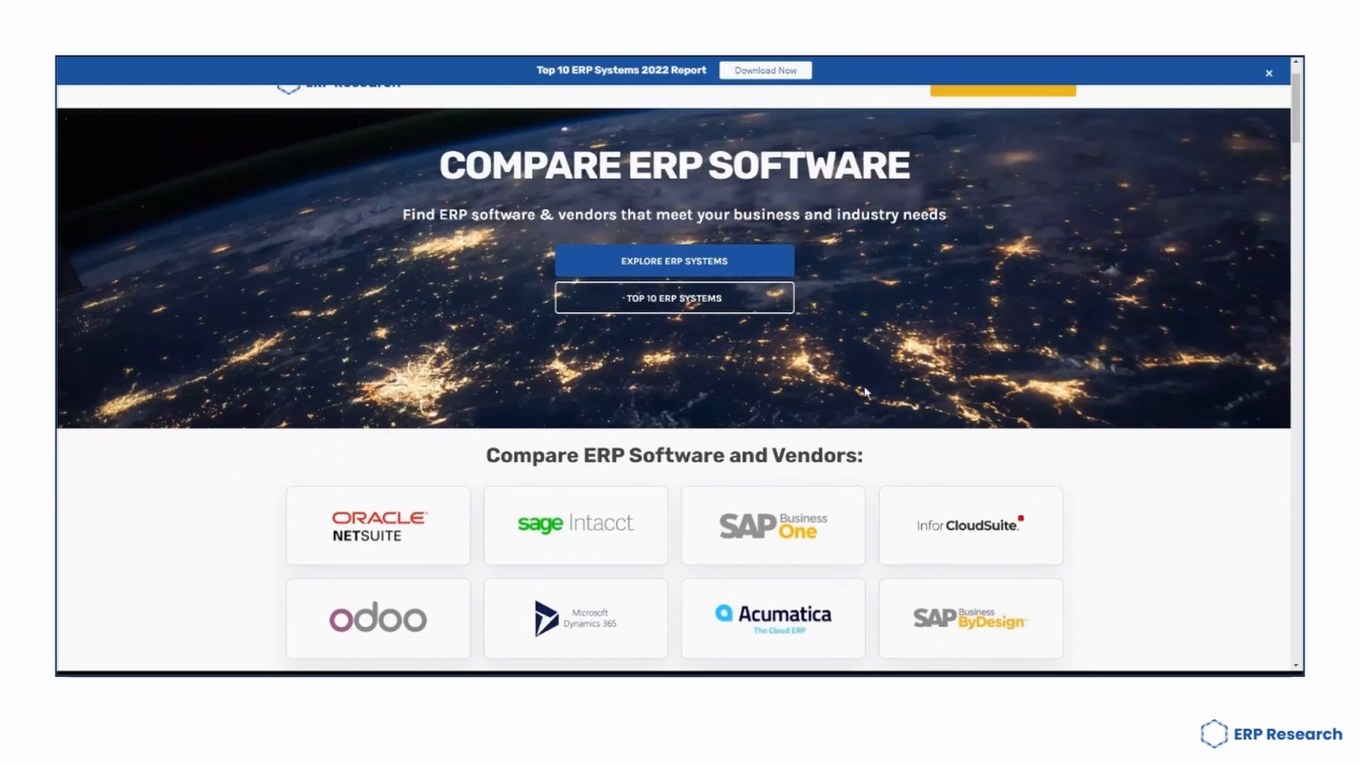
scroll("down", 3)
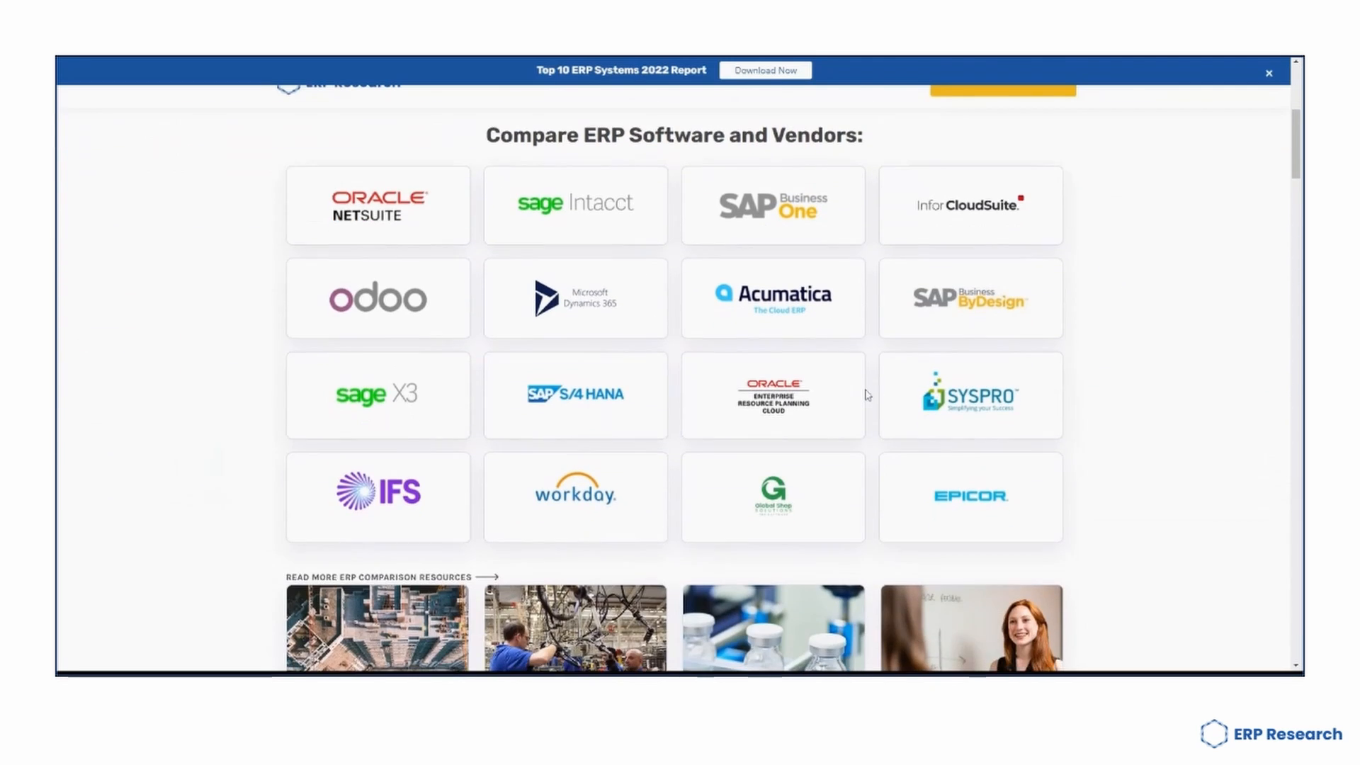
scroll("down", 3)
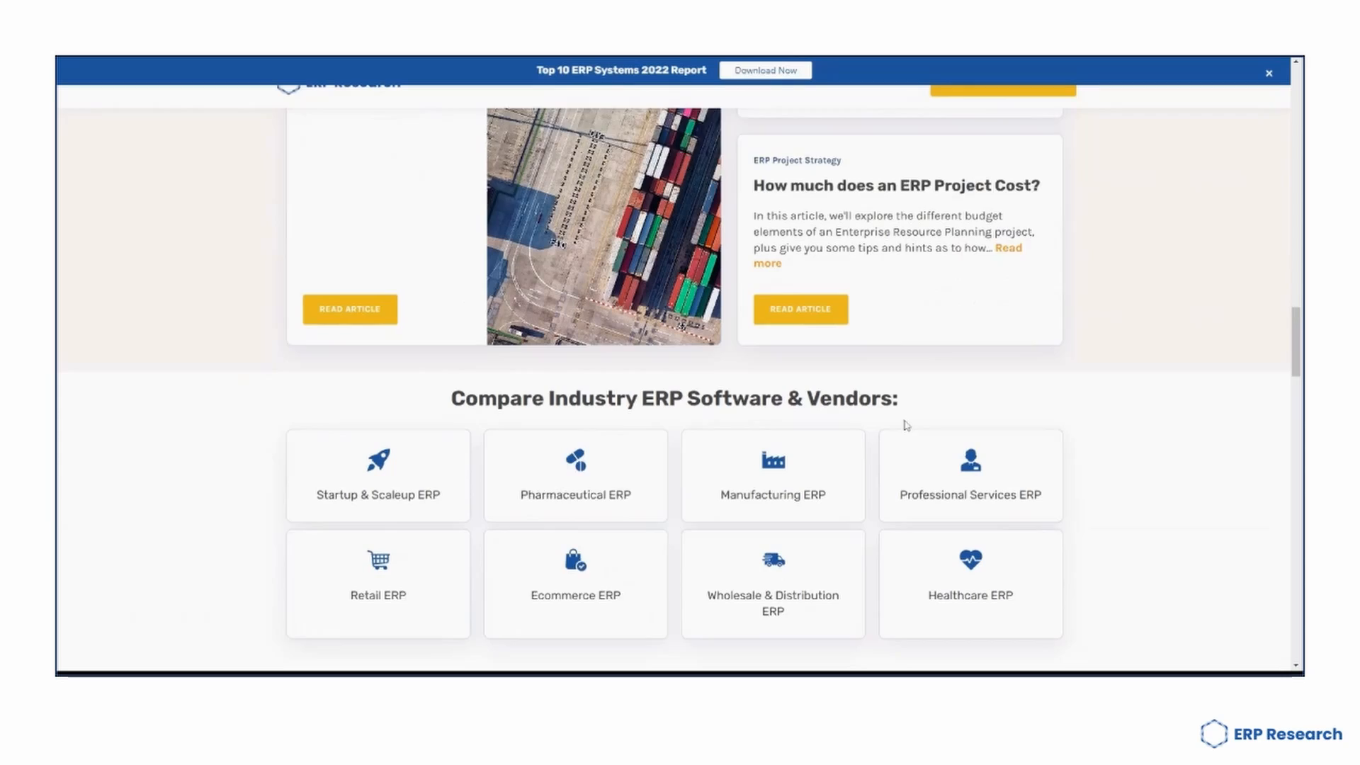
scroll("down", 3)
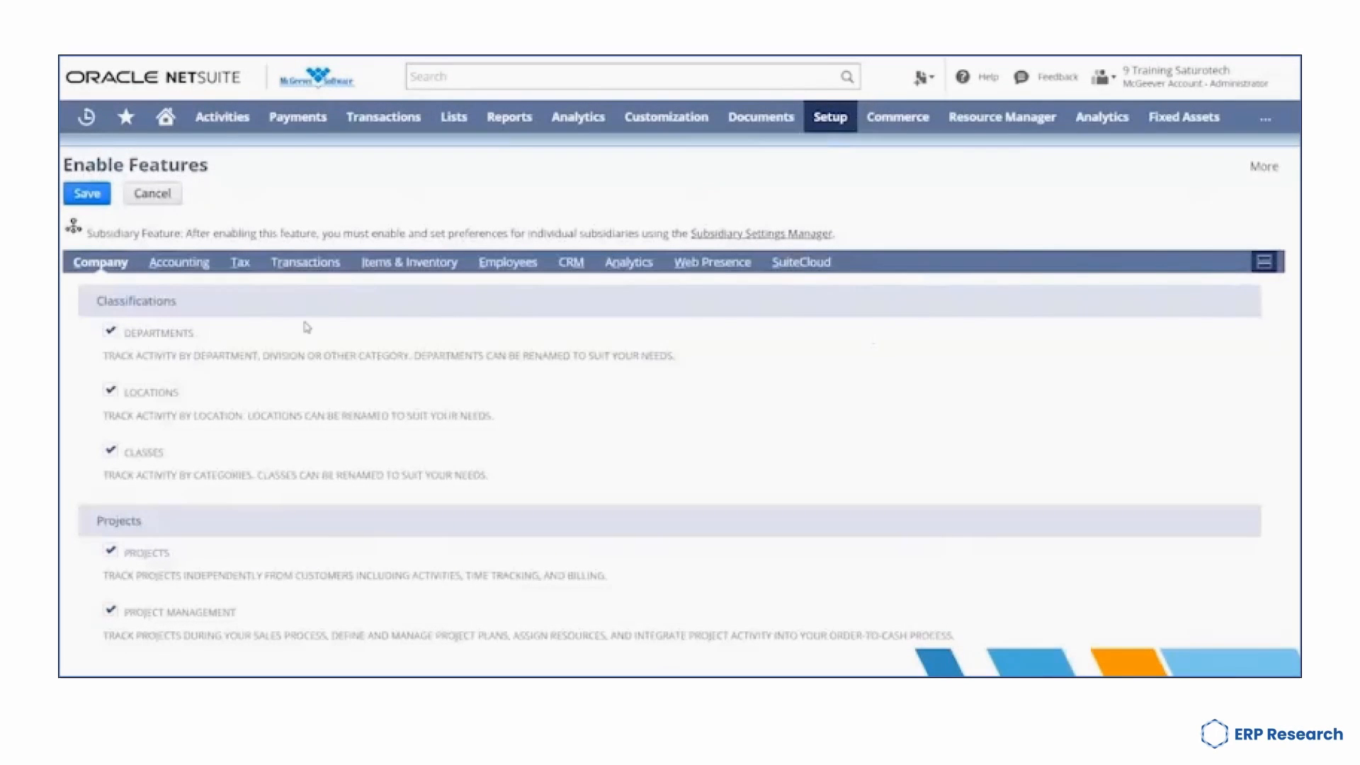
mouse_move(293, 333)
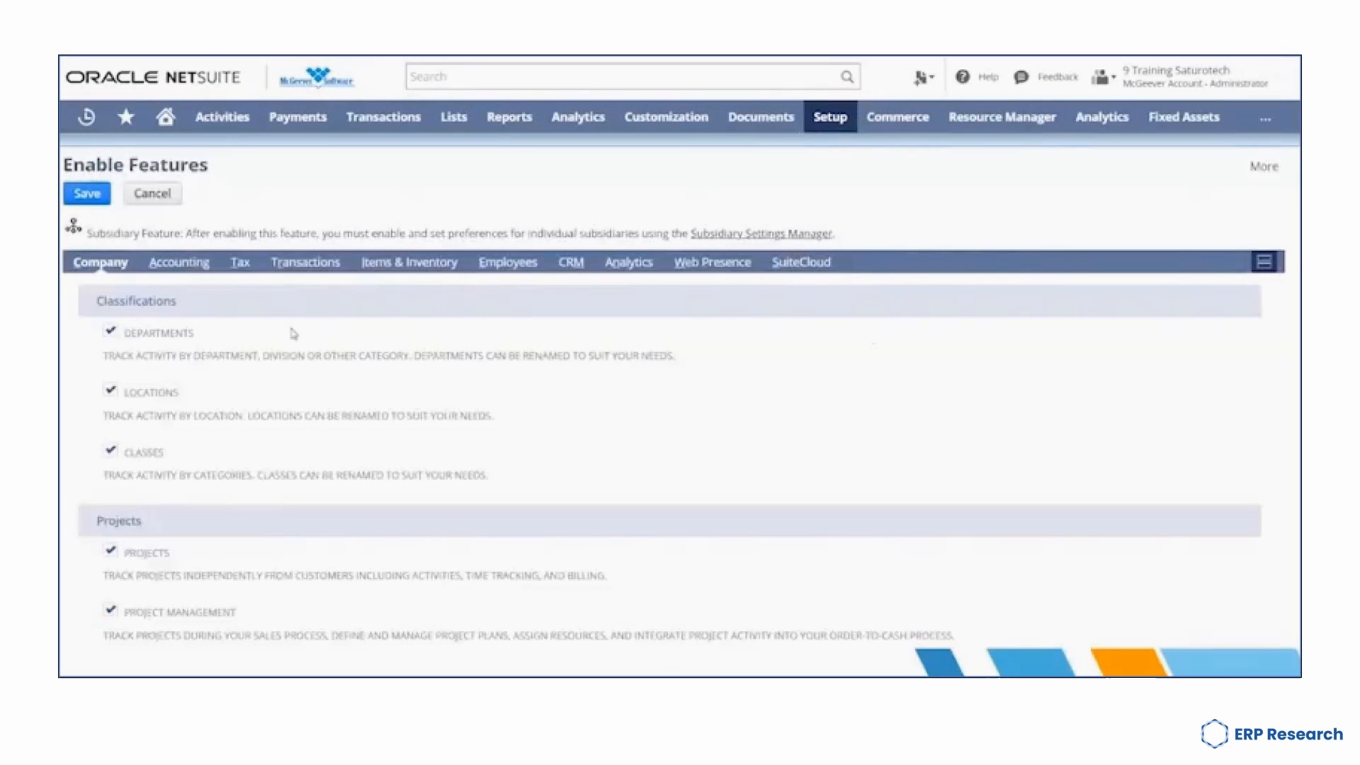
scroll("down", 3)
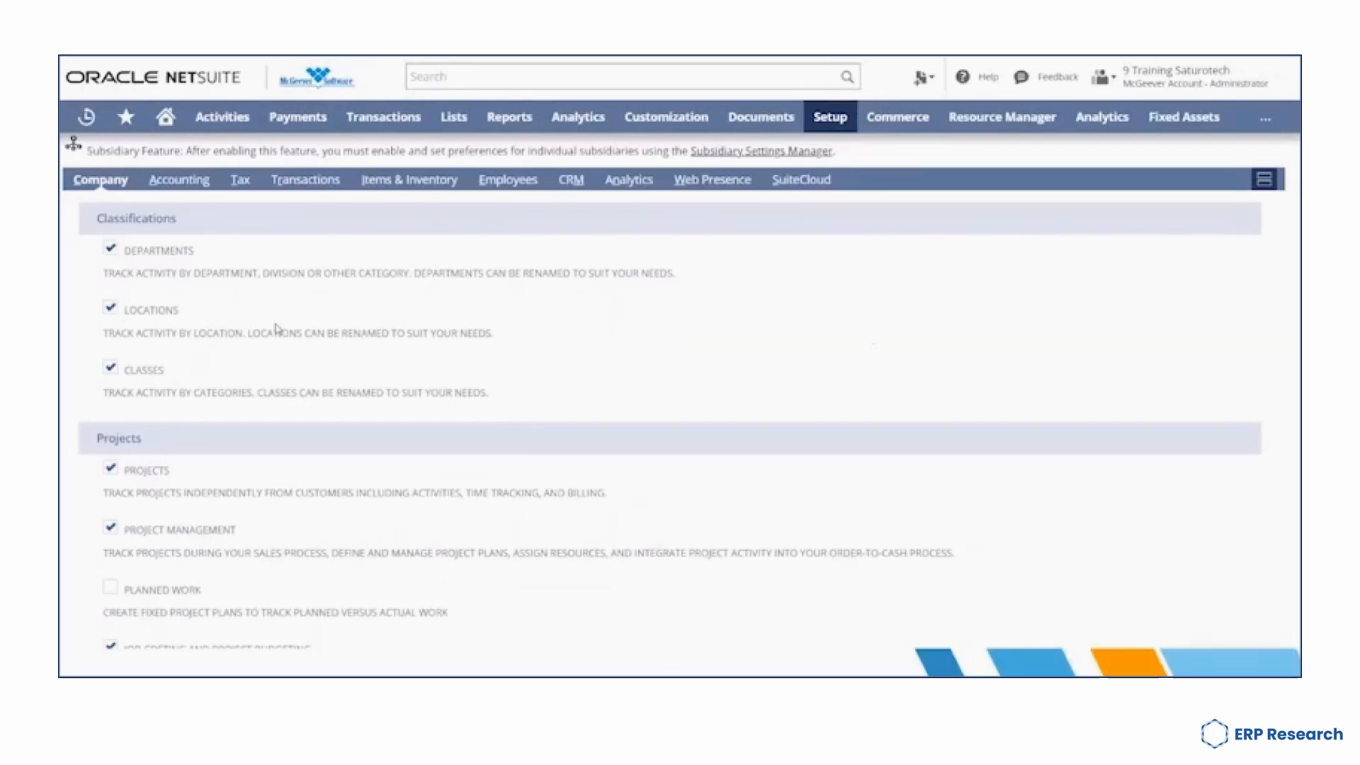
mouse_move(181, 314)
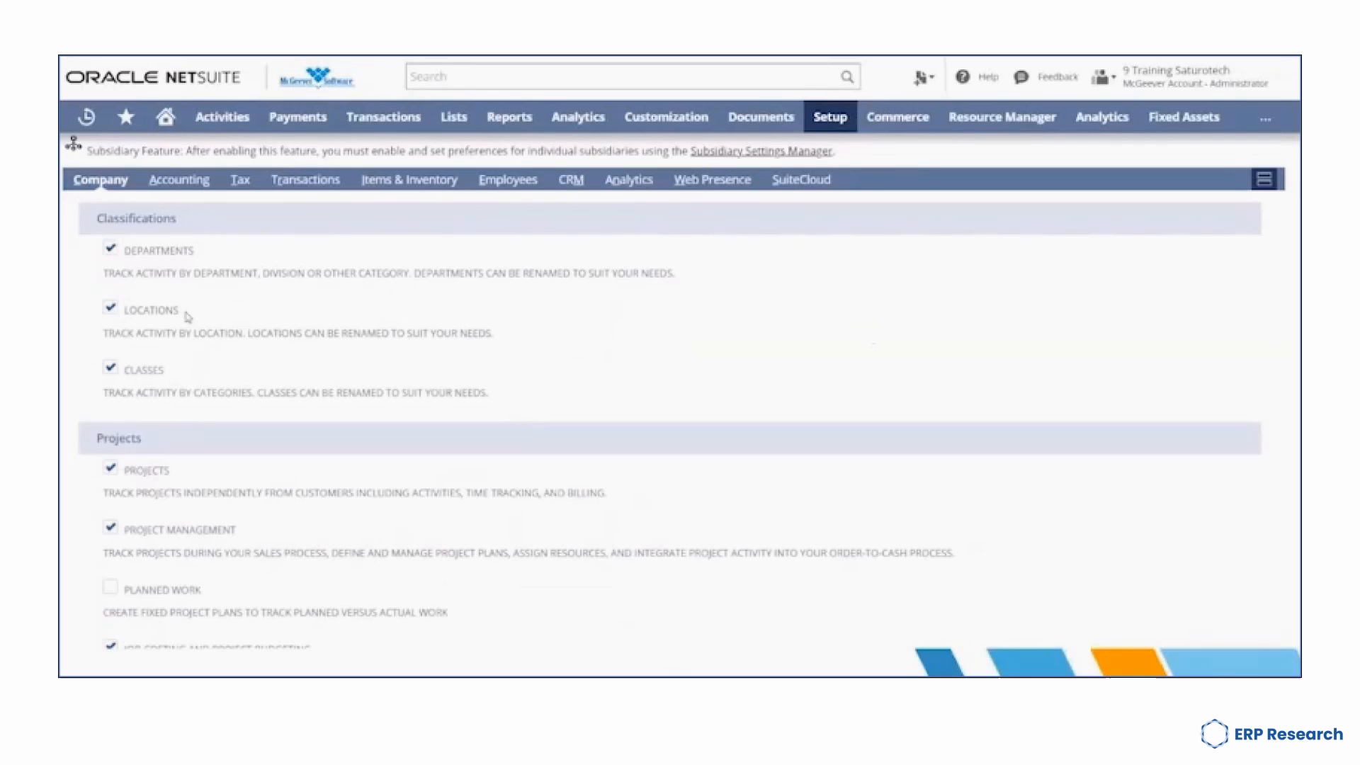
mouse_move(321, 254)
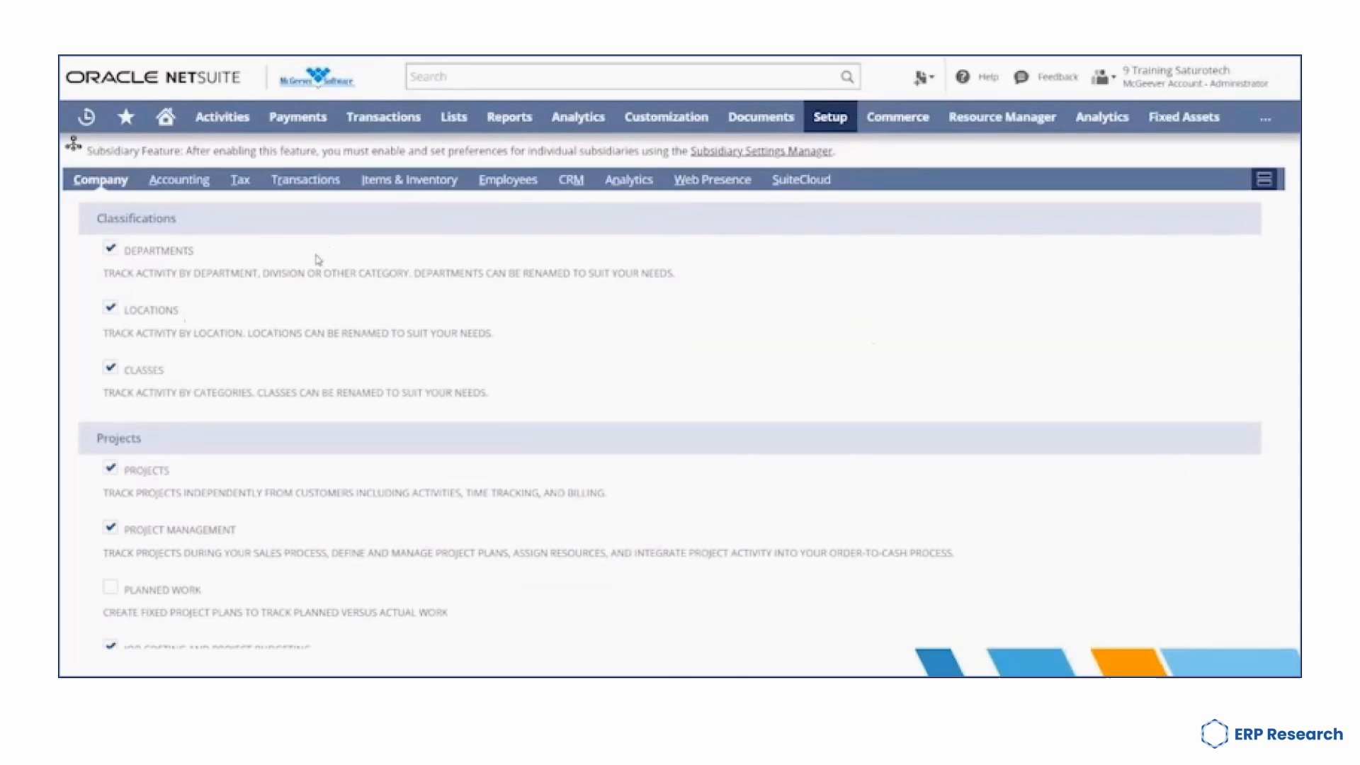
mouse_move(315, 260)
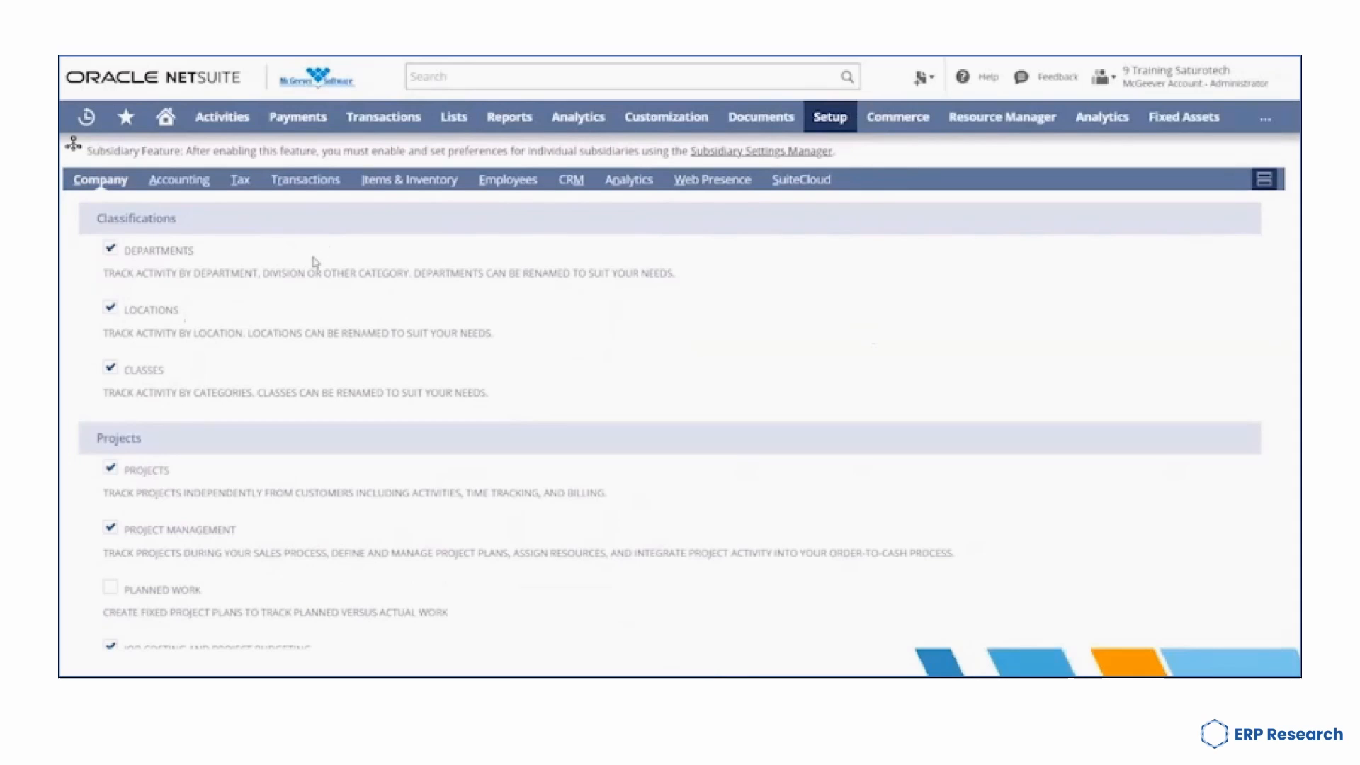
mouse_move(311, 266)
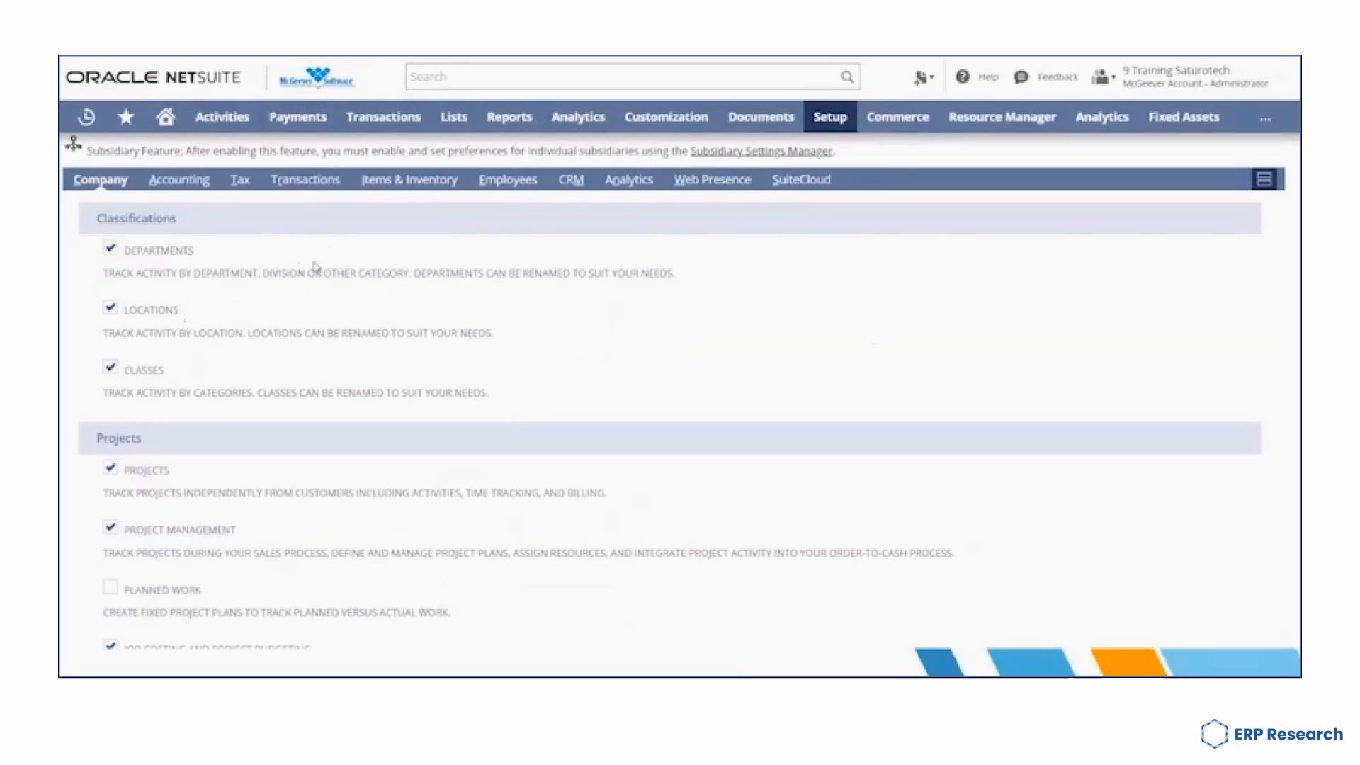
mouse_move(194, 323)
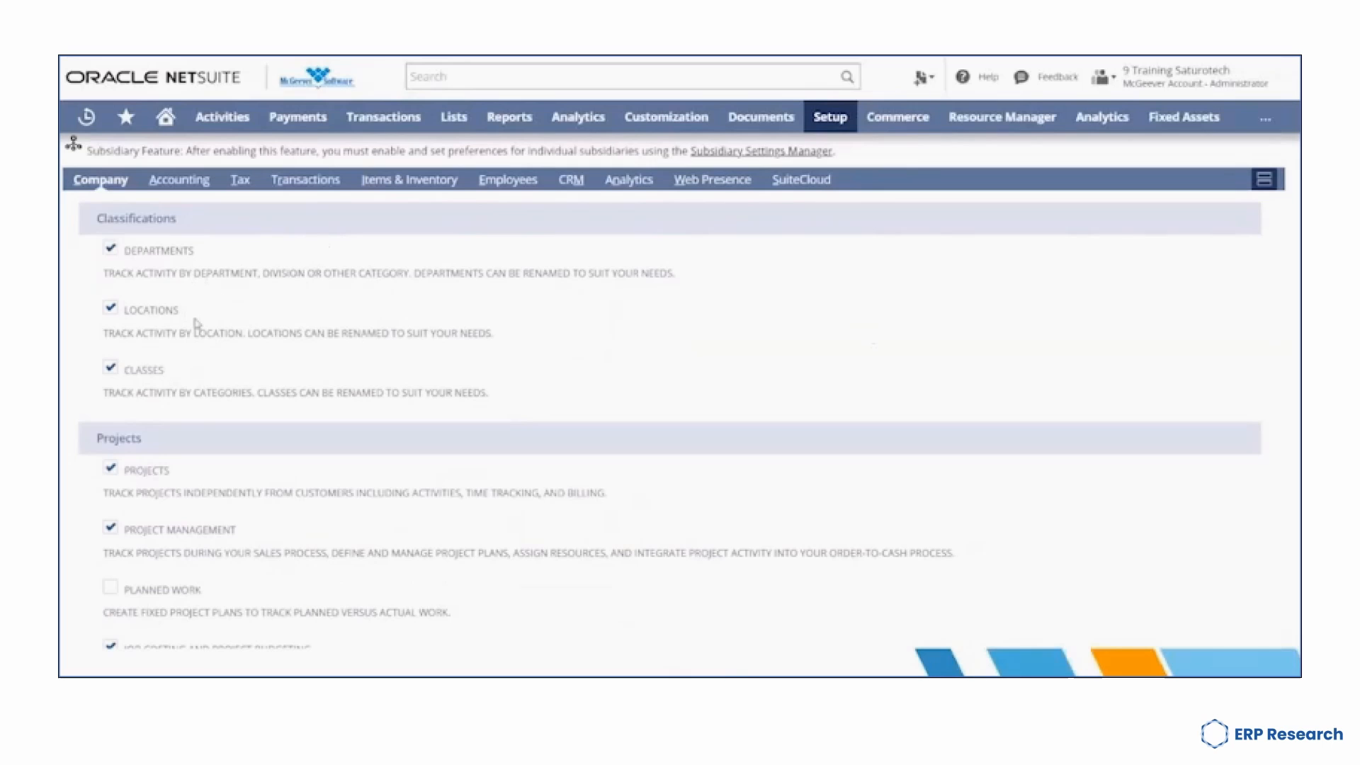
Show the Setup > Company options listing Subsidiaries, Departments, Locations and Classes.
left_click(830, 116)
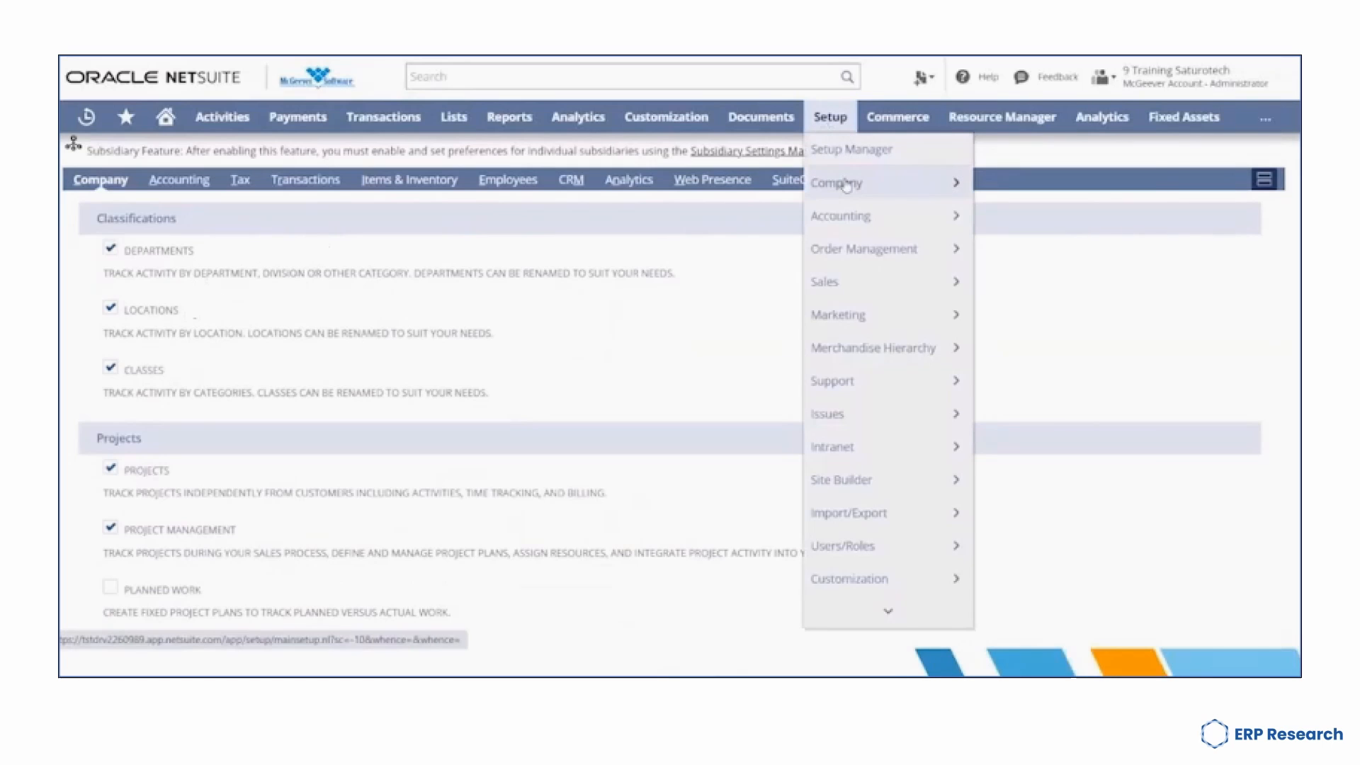
mouse_move(836, 182)
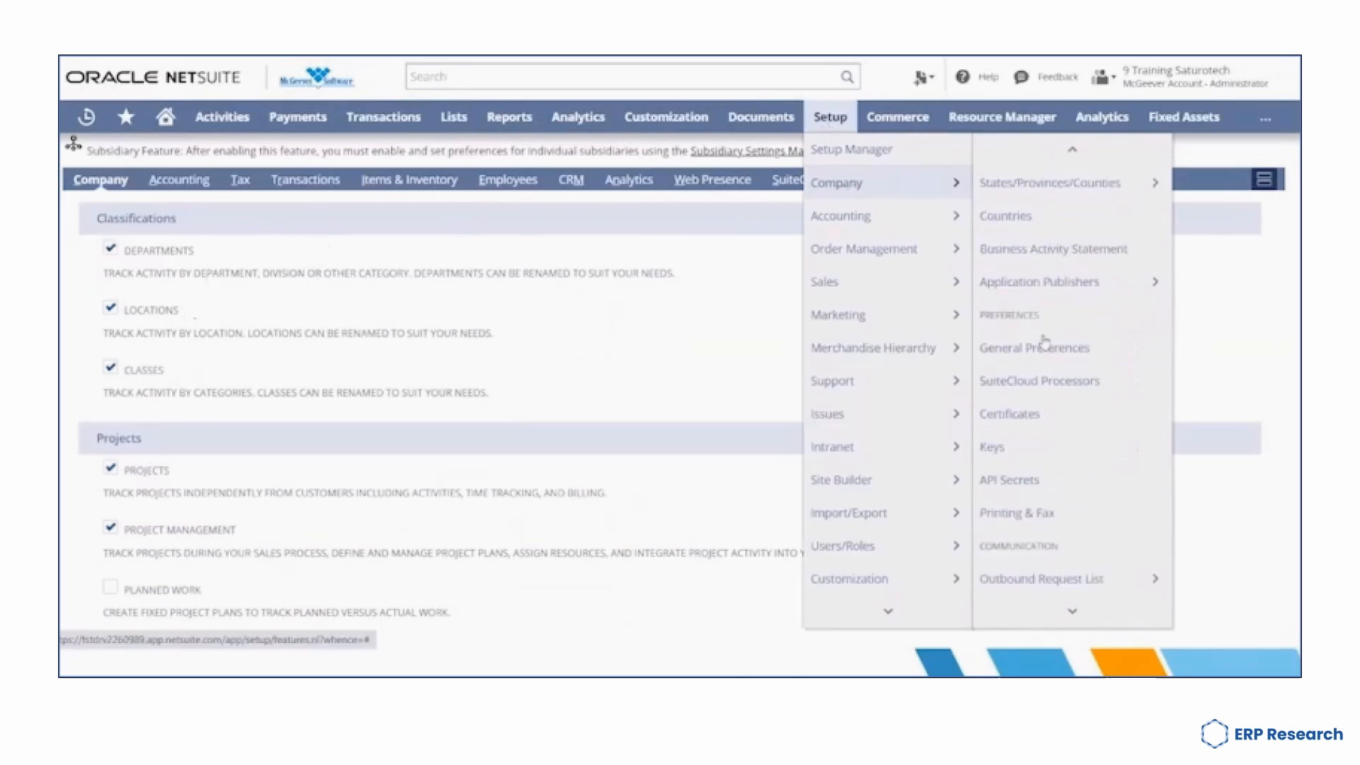
scroll("down", 3)
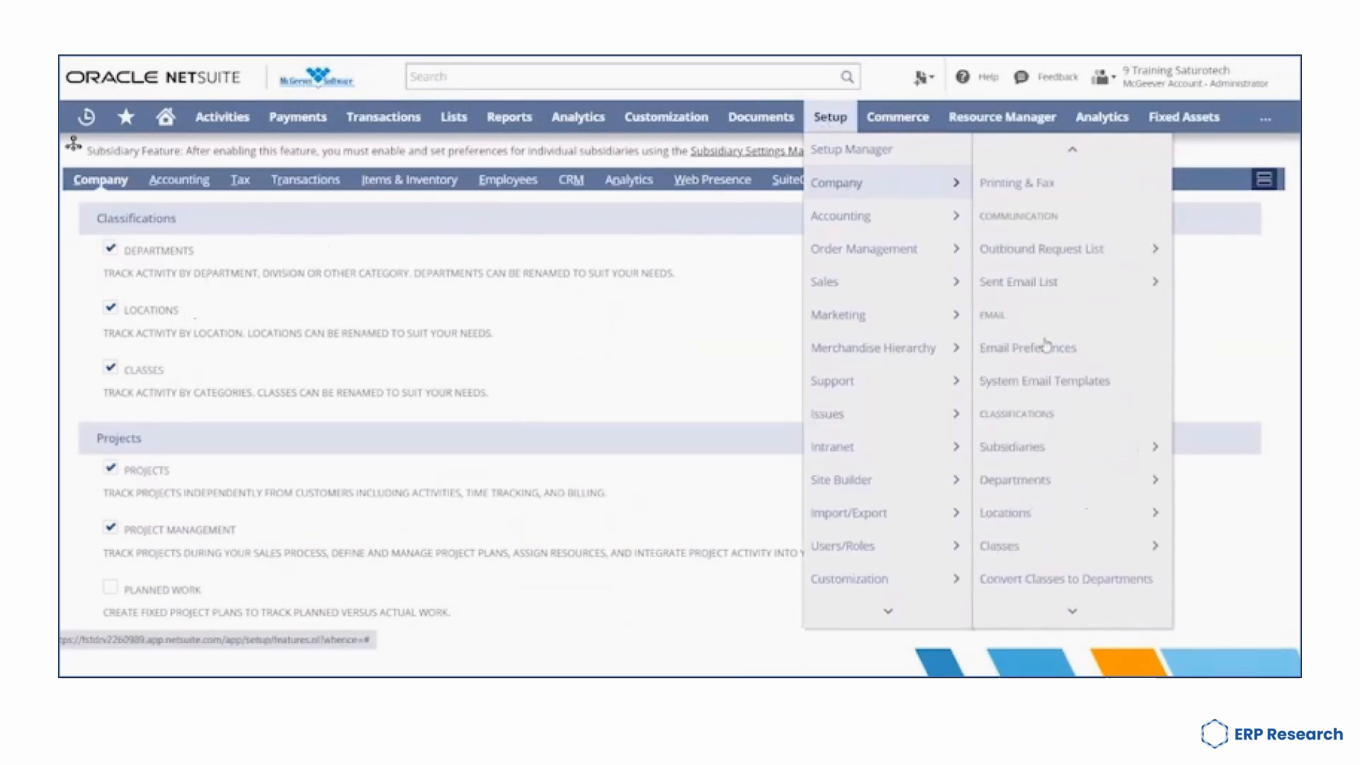
mouse_move(1052, 479)
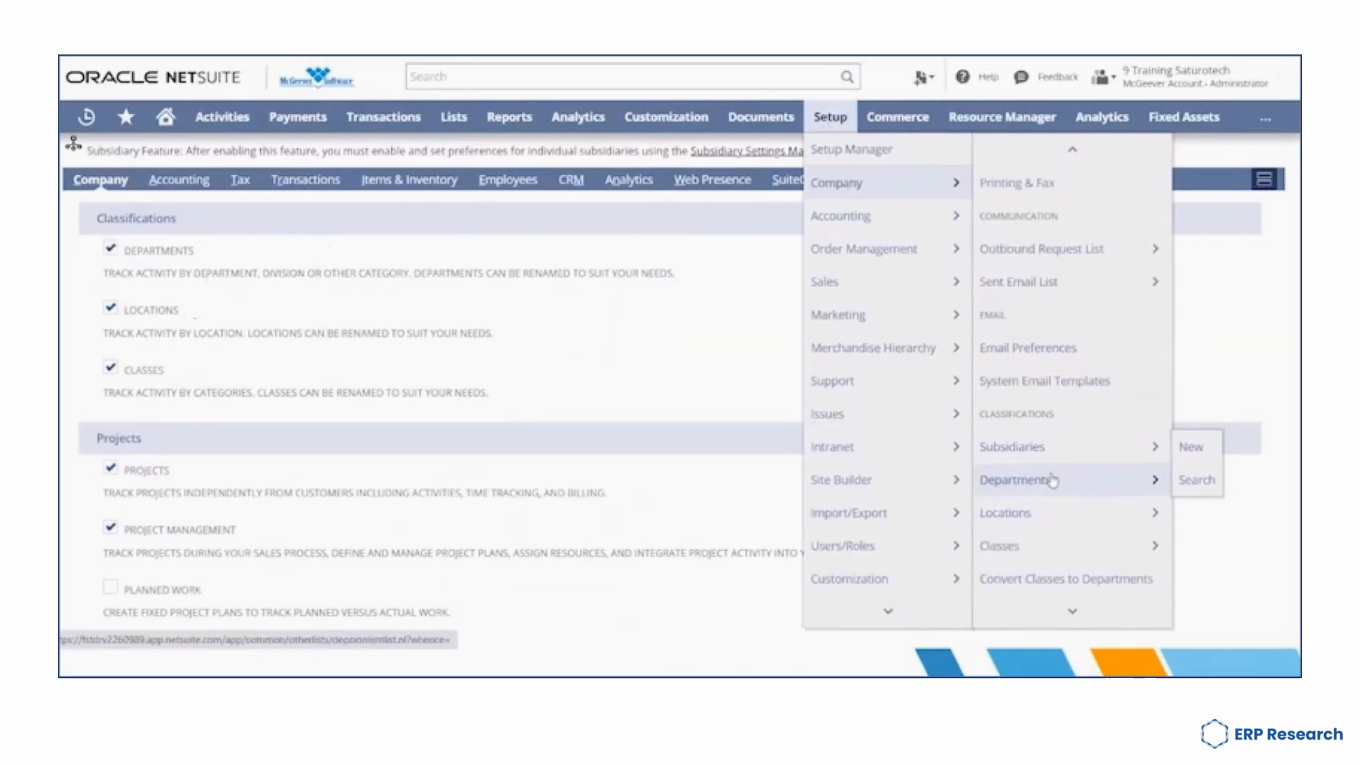
mouse_move(1062, 513)
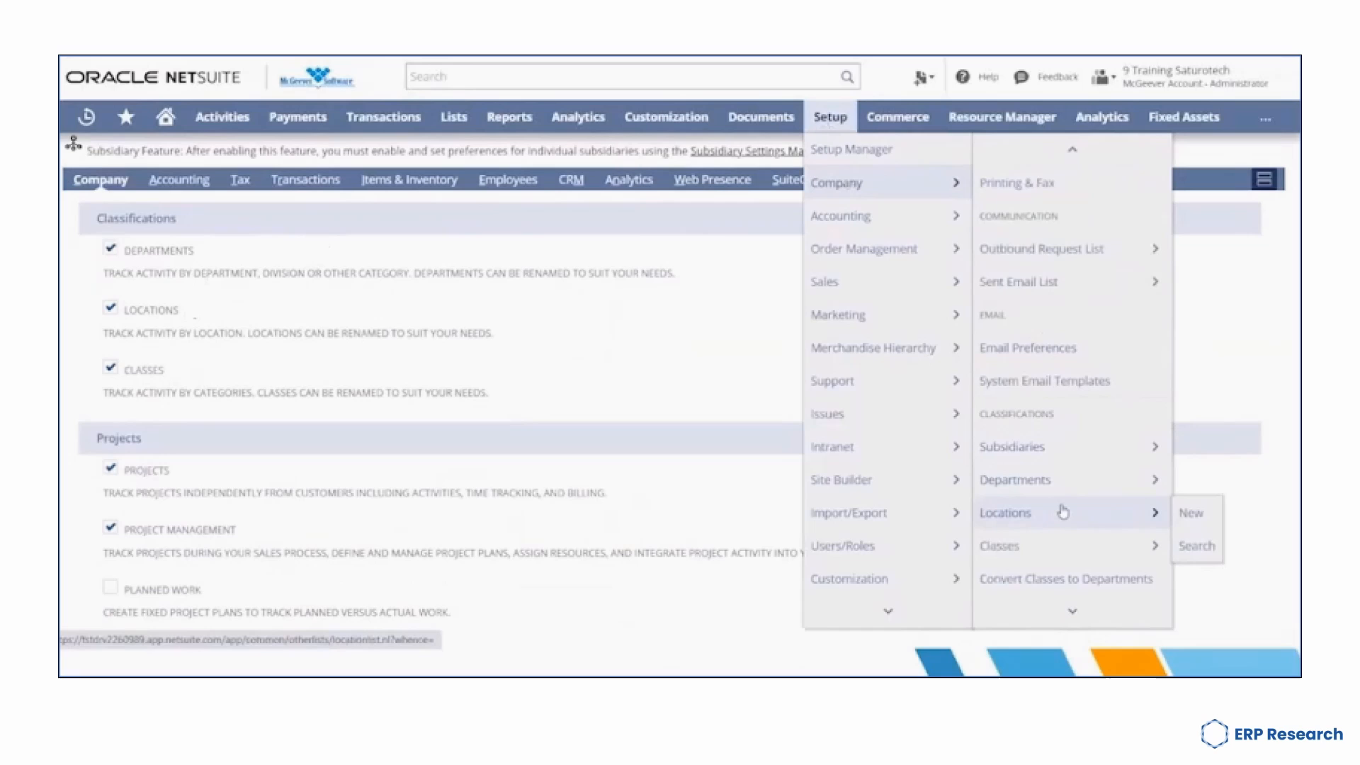